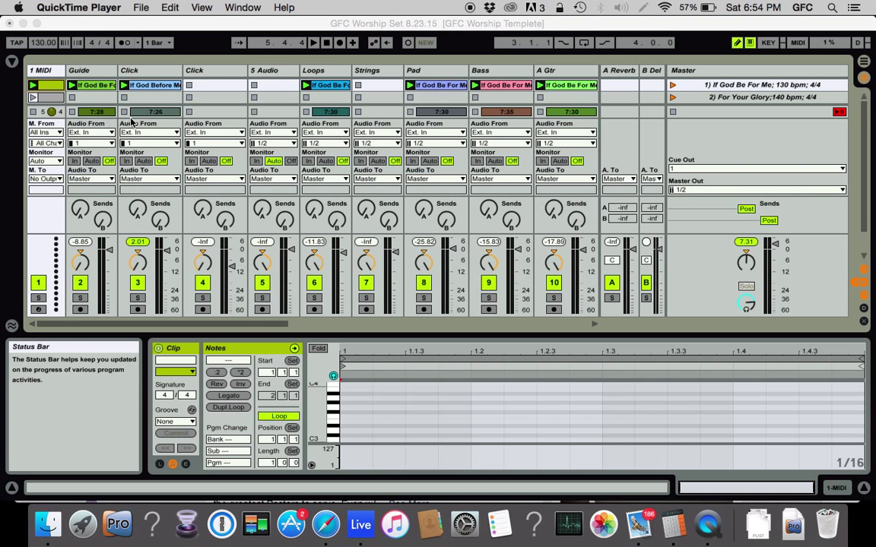
{"action": "mouse_move", "coordinate": [143, 120]}
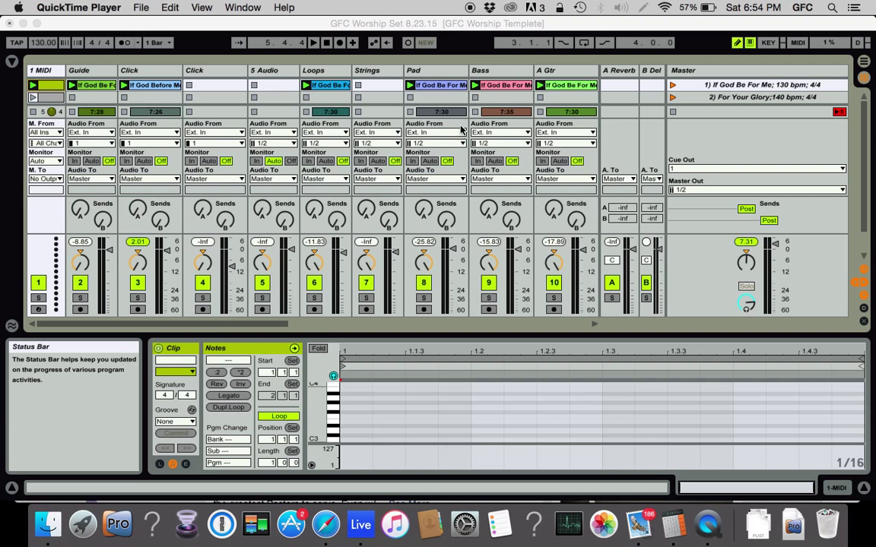
{"action": "mouse_move", "coordinate": [576, 122]}
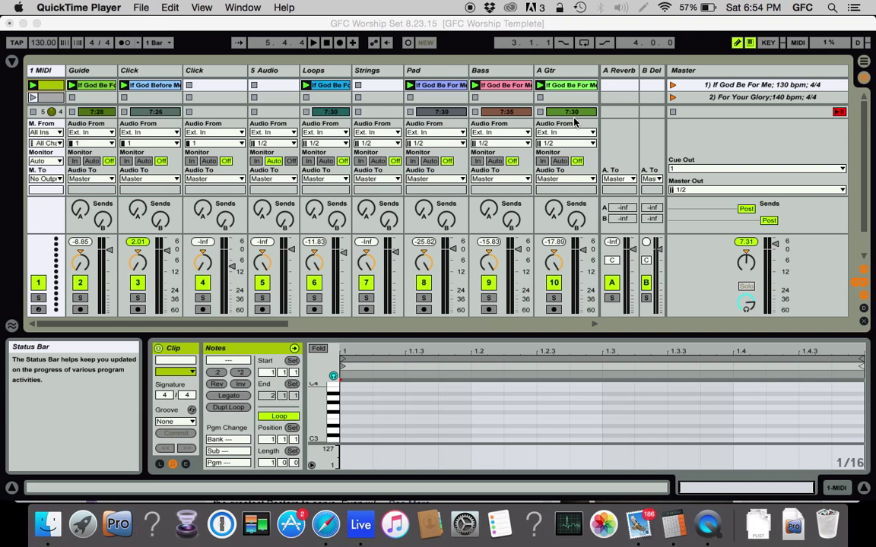
Step: Show the Guide clip's Sample box in Clip View
{"action": "scroll", "scroll_direction": "right", "scroll_amount": 3}
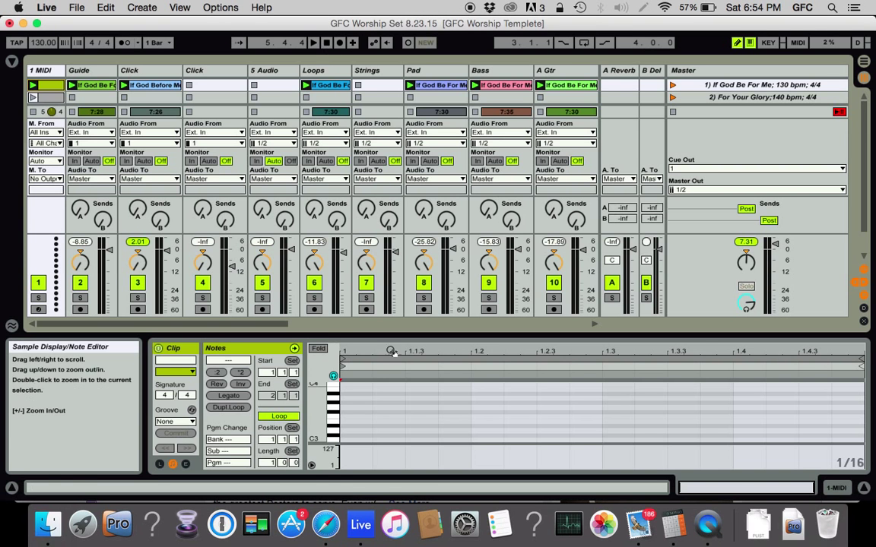
{"action": "left_click", "coordinate": [91, 84]}
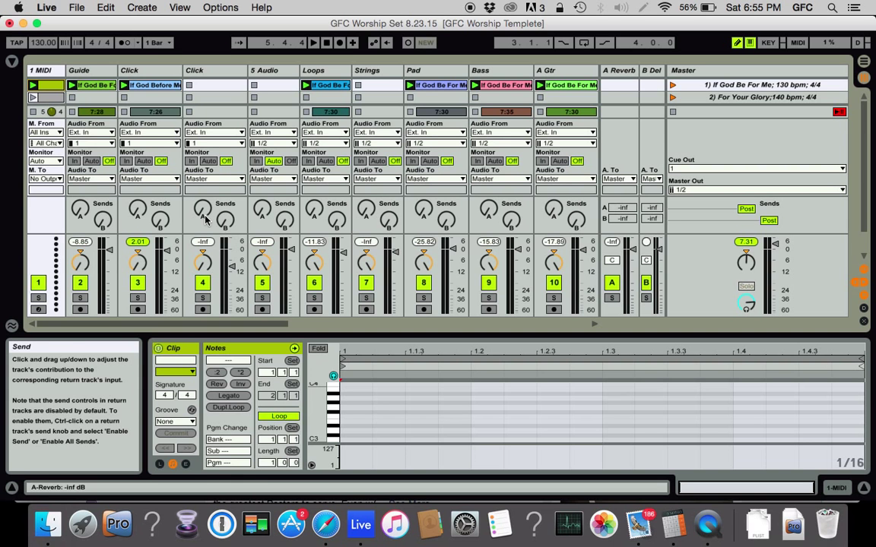
{"action": "left_click", "coordinate": [91, 85]}
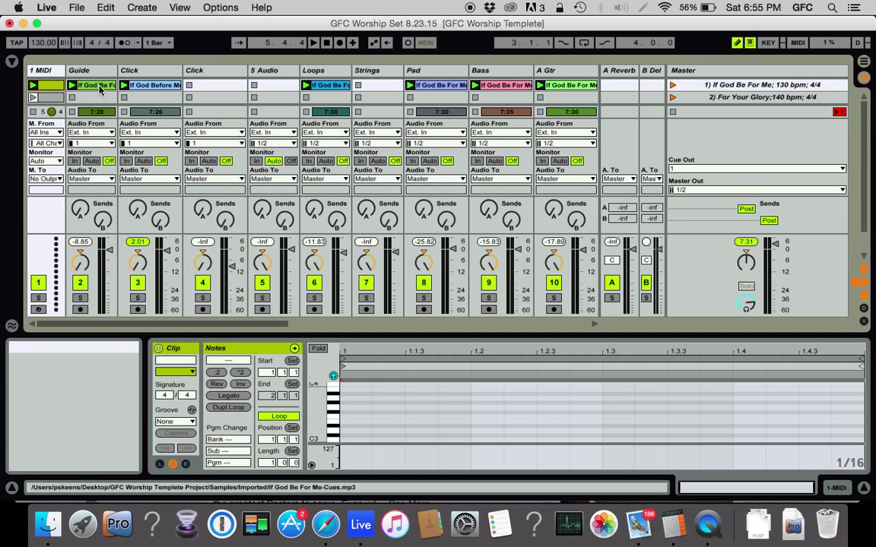
{"action": "left_click", "coordinate": [91, 84]}
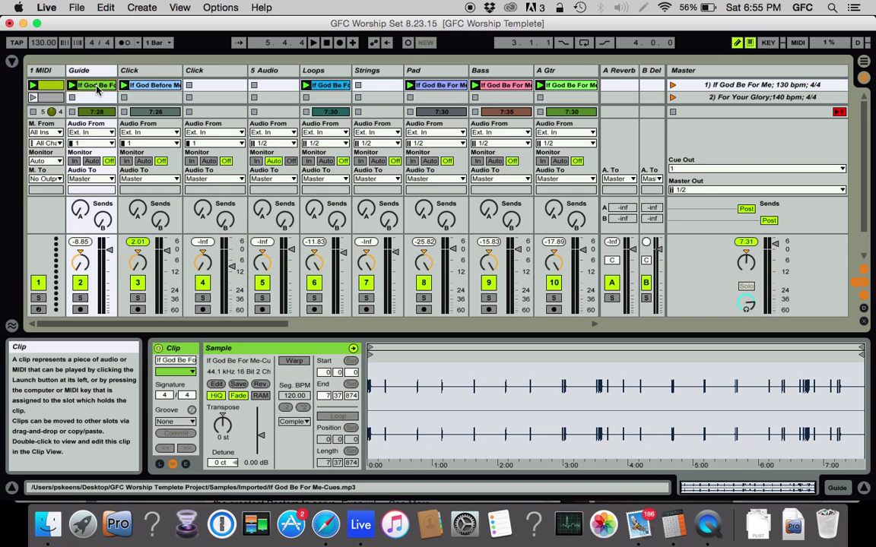
Step: Inspect the Click, Loops and Pad clips' start and warp settings in turn
{"action": "left_click", "coordinate": [149, 84]}
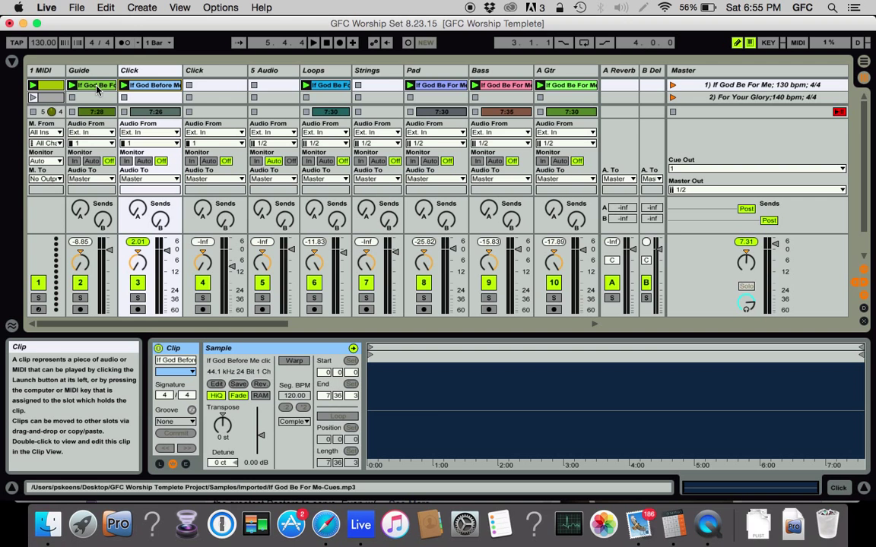
{"action": "left_click", "coordinate": [325, 84]}
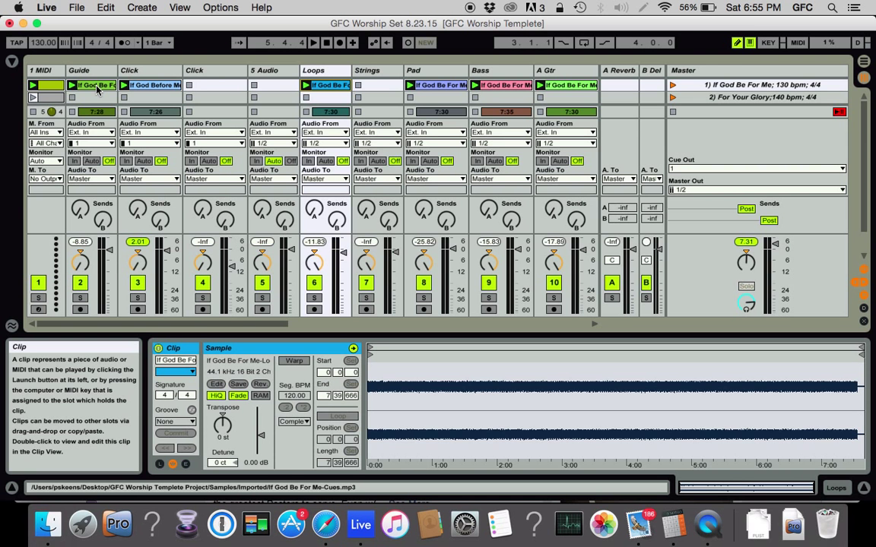
{"action": "left_click", "coordinate": [357, 85]}
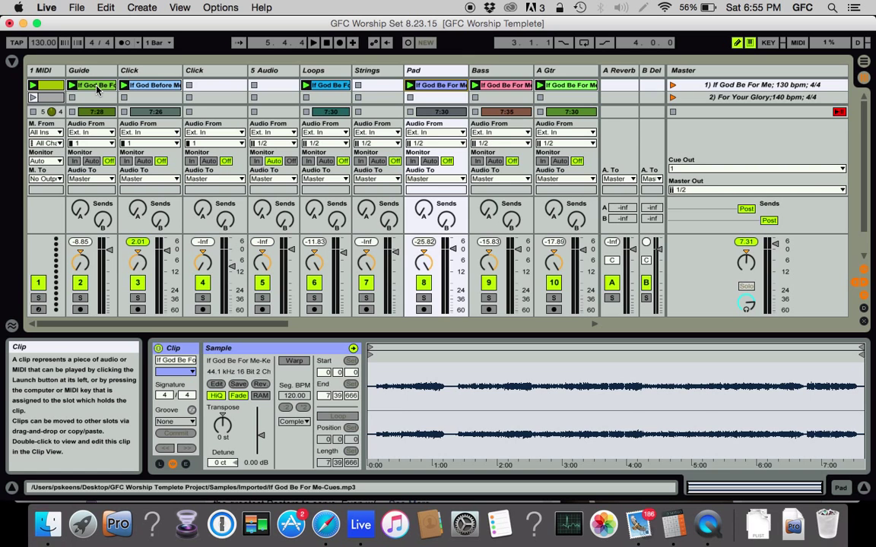
{"action": "left_click", "coordinate": [500, 84]}
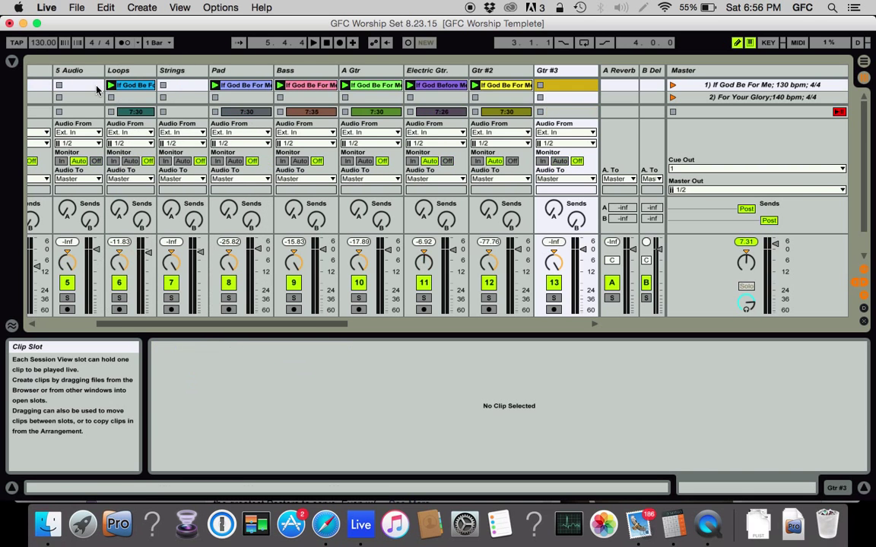
Step: Scan tracks 18–26, then bring the Guide clip's sample settings back into Clip View
{"action": "scroll", "scroll_direction": "right", "scroll_amount": 3}
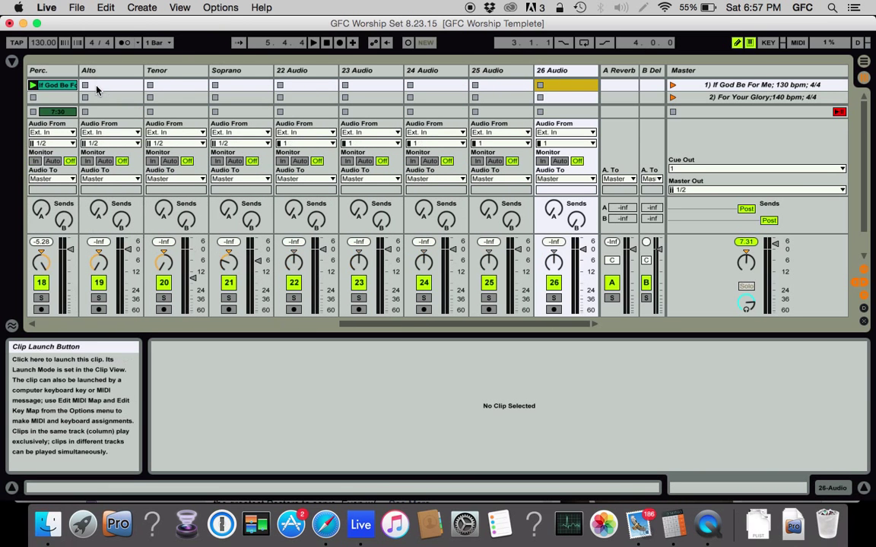
{"action": "left_click", "coordinate": [371, 84]}
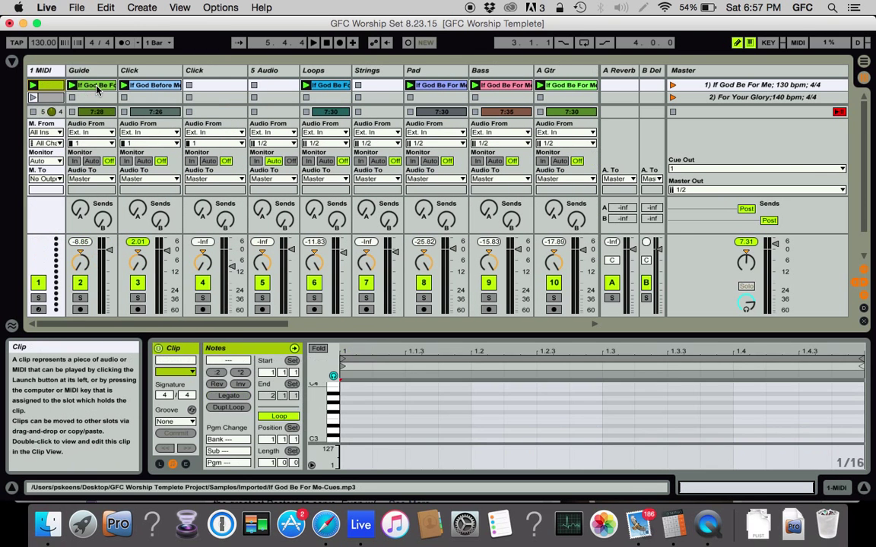
{"action": "left_click", "coordinate": [91, 85]}
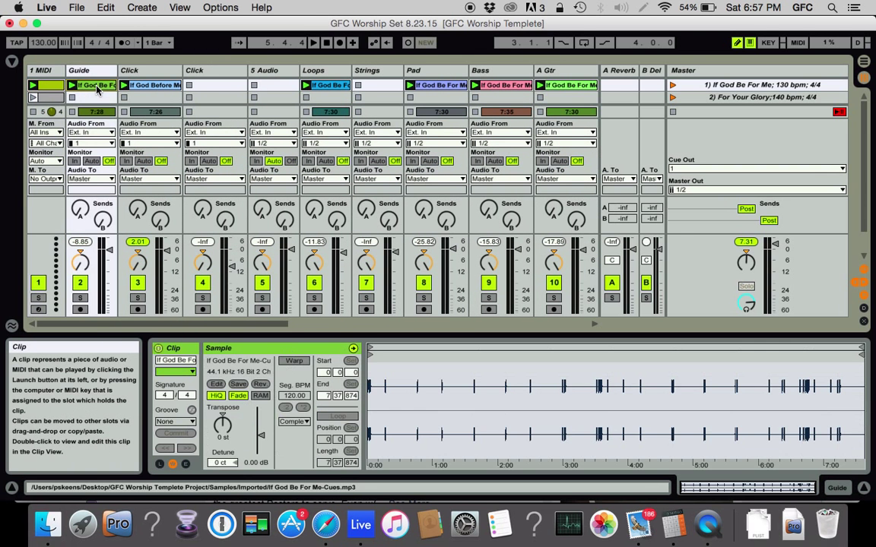